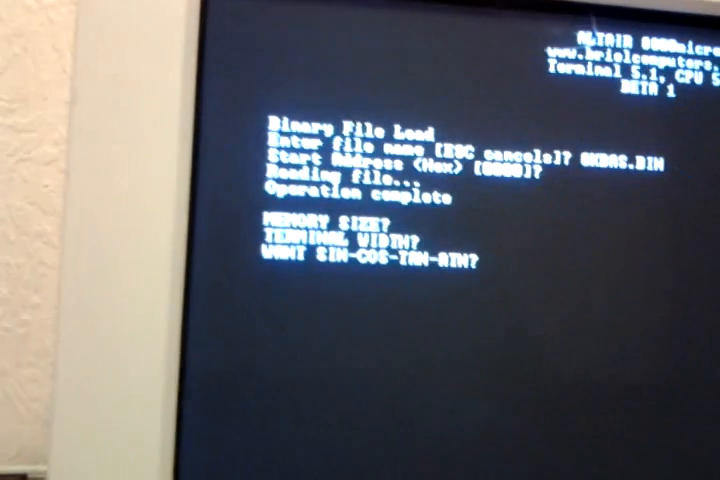
pyautogui.write('NO')
pyautogui.write('100')
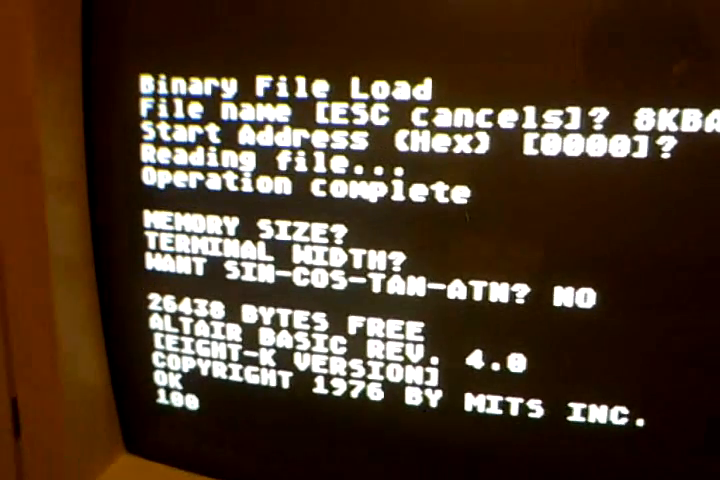
pyautogui.write('P')
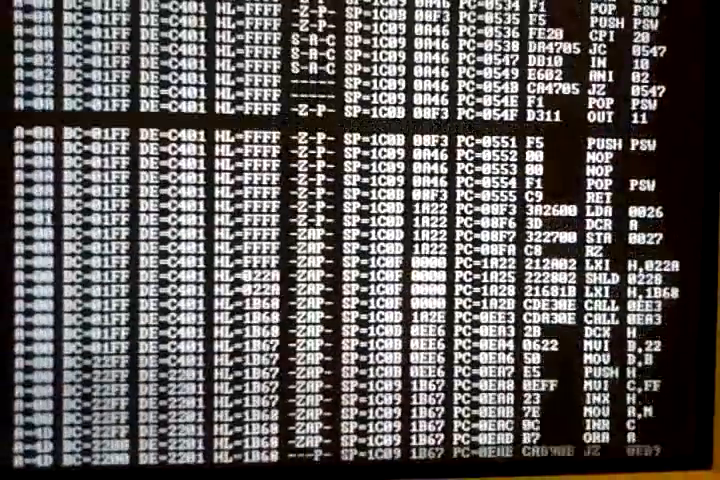
pyautogui.scroll(-3)
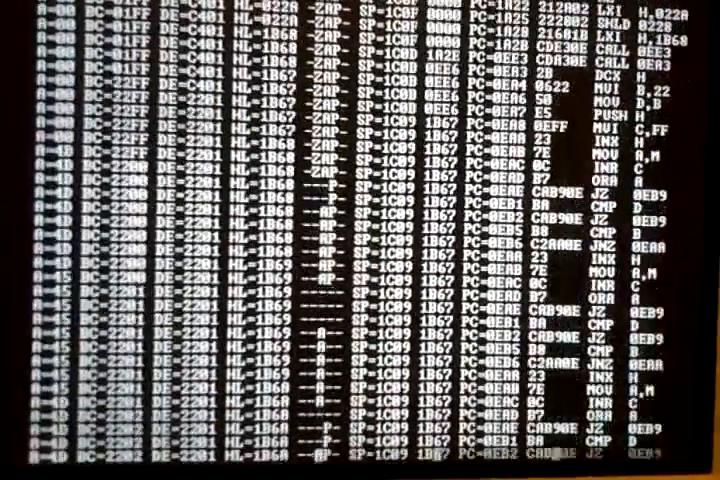